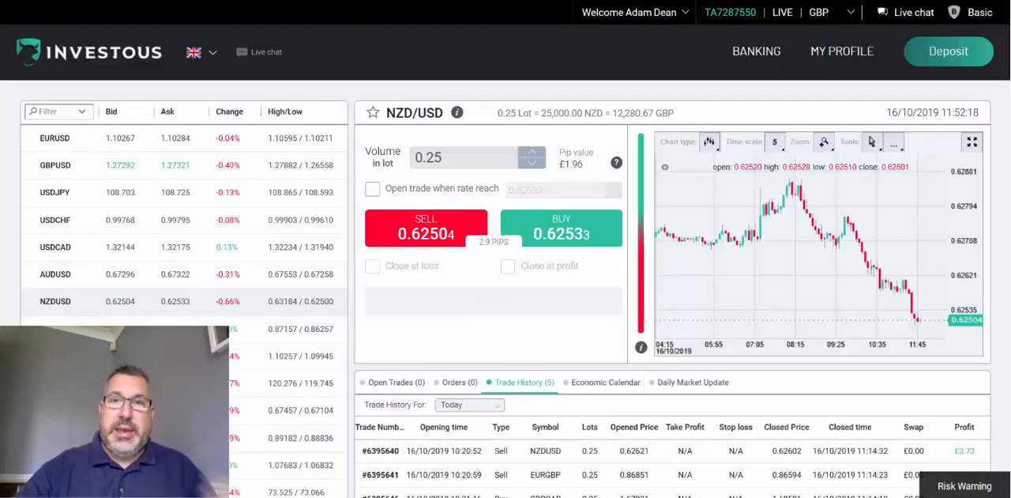
Scroll down to today's five closed trades totalling £290.69, then reach the BtradeSignal Pro signal wall
scroll(down, 3)
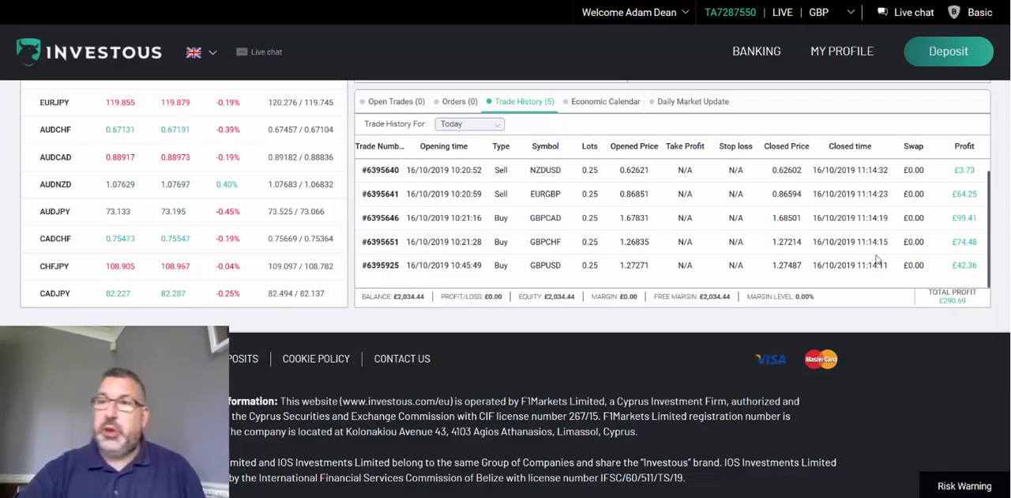
mouse_move(514, 337)
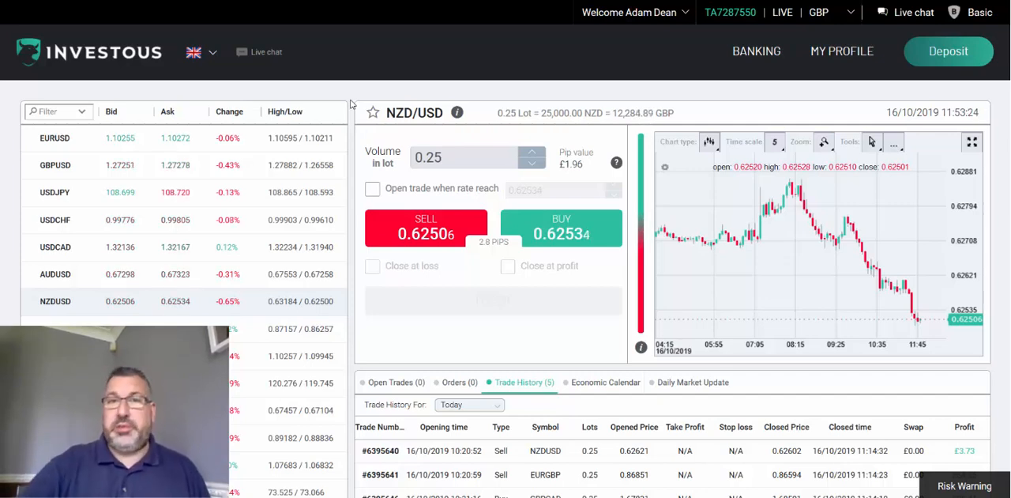
scroll(down, 3)
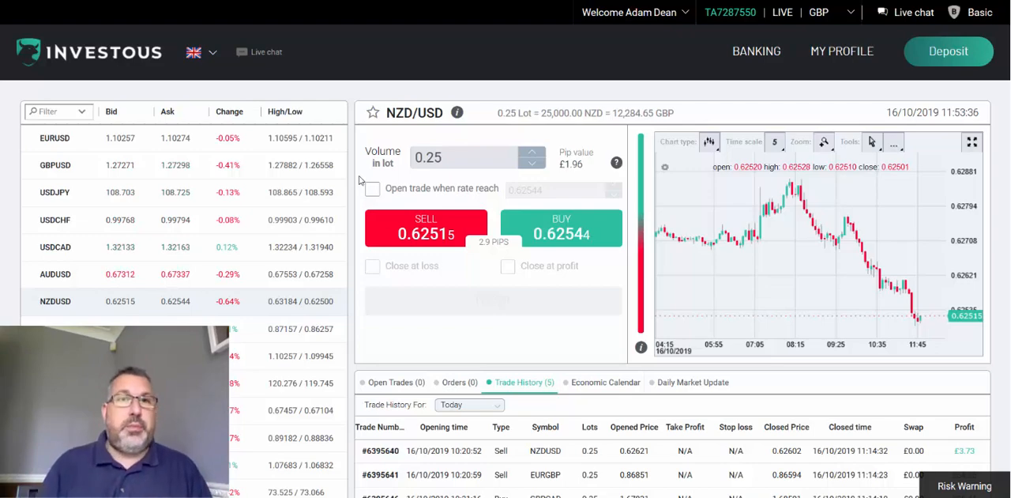
scroll(down, 3)
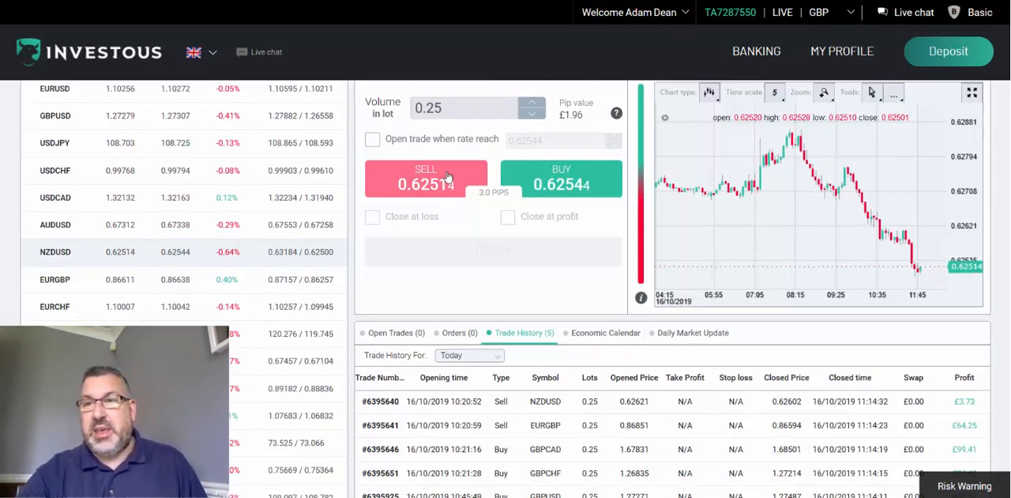
scroll(down, 3)
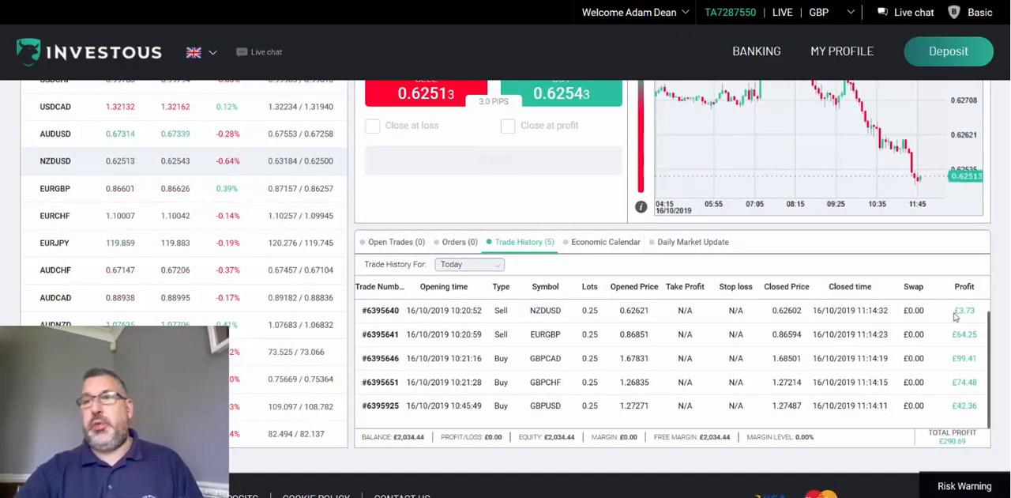
mouse_move(813, 310)
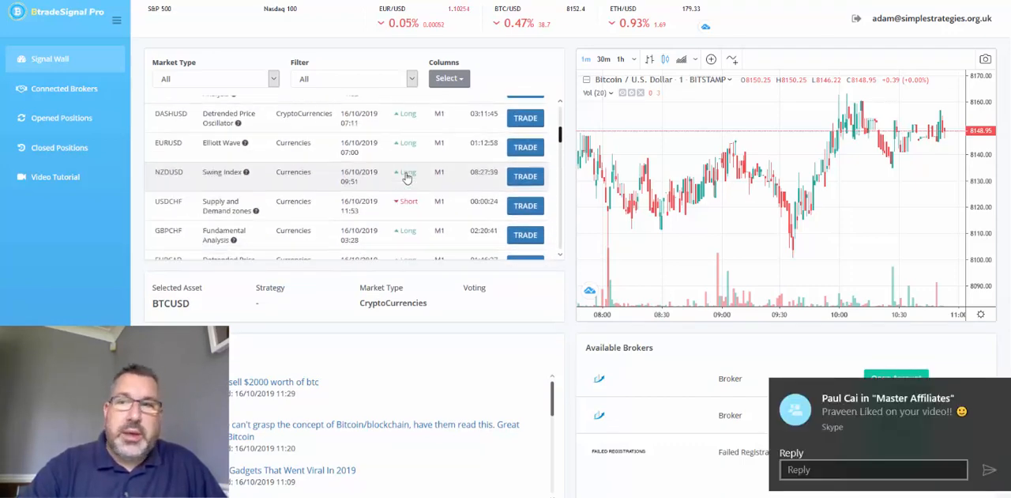
Follow the EURUSD Elliott Wave signal to load EUR/USD at 0.25 lots in Investous
scroll(down, 3)
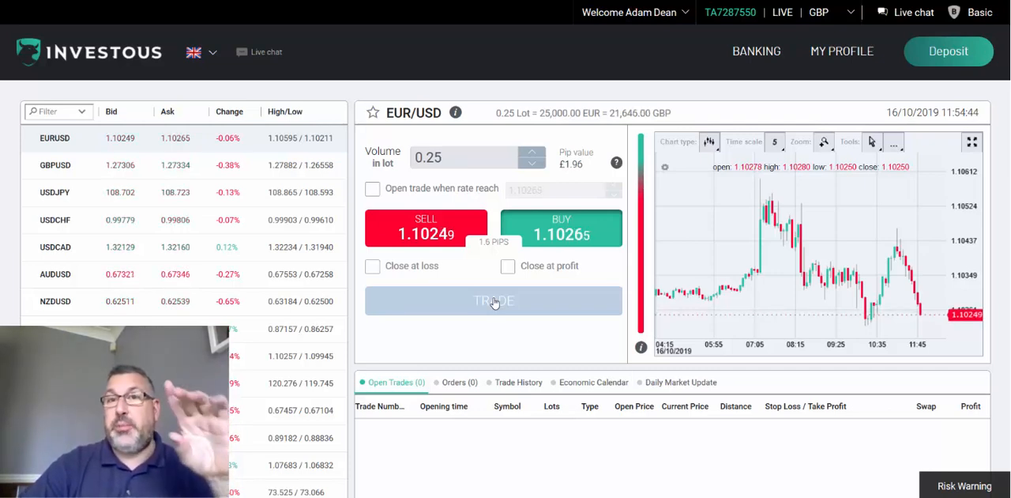
Buy 0.25 lots of EUR/USD at 1.10265 and dismiss the order confirmation
click(493, 300)
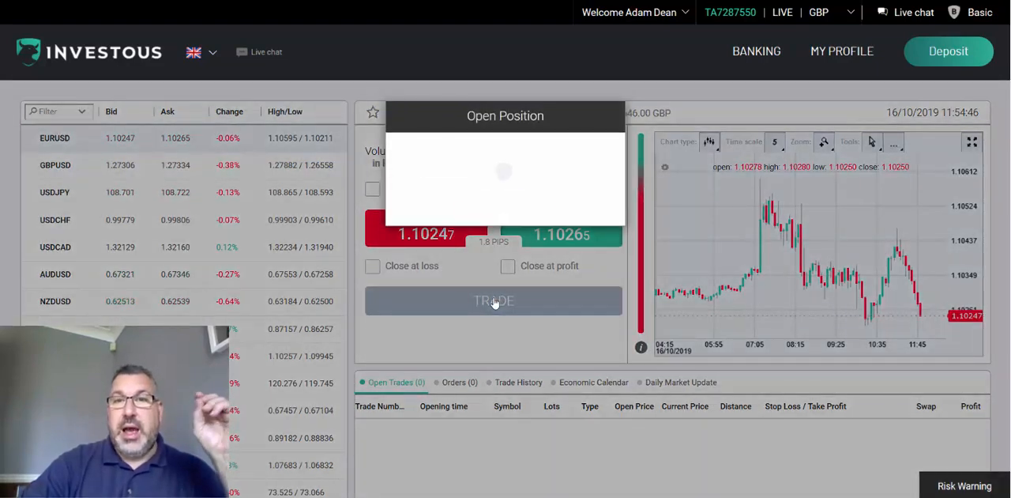
click(493, 301)
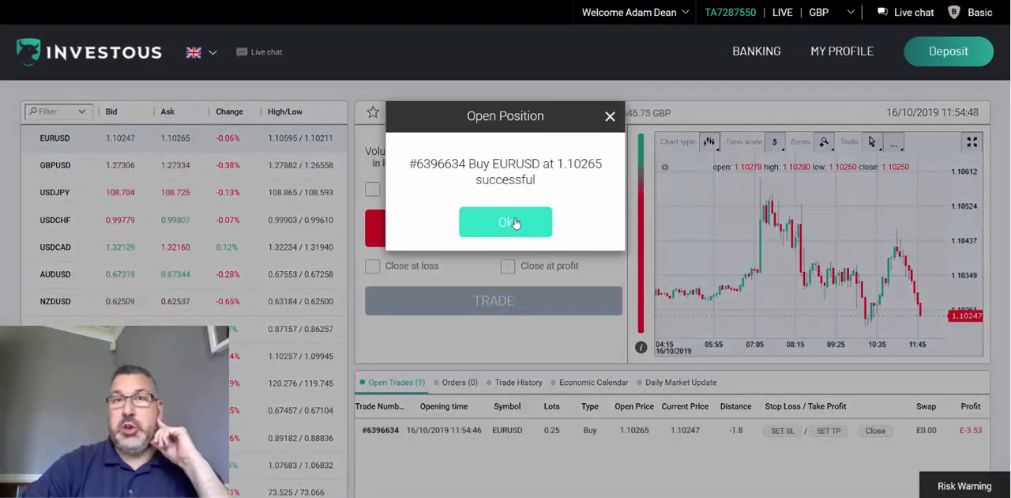
click(506, 222)
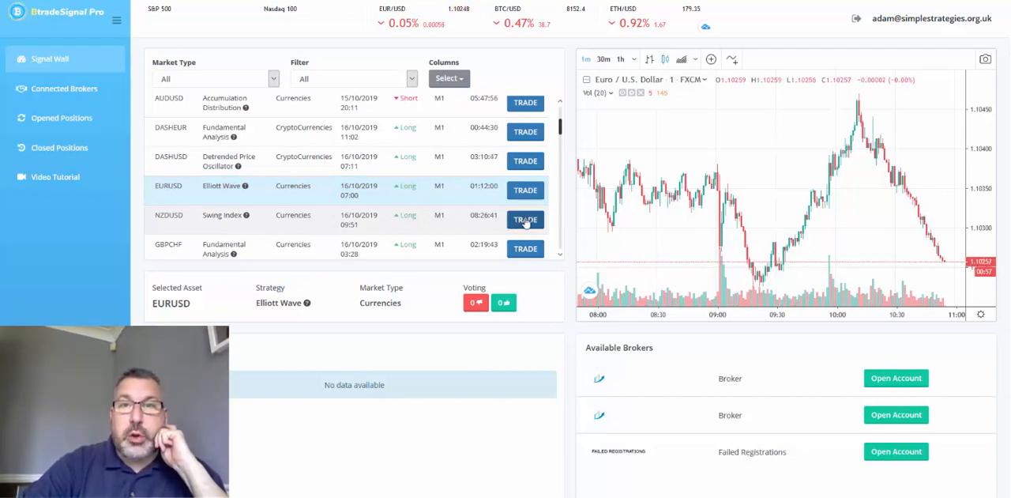
Follow the NZDUSD Swing Index signal to load NZD/USD at 0.25 lots
click(525, 220)
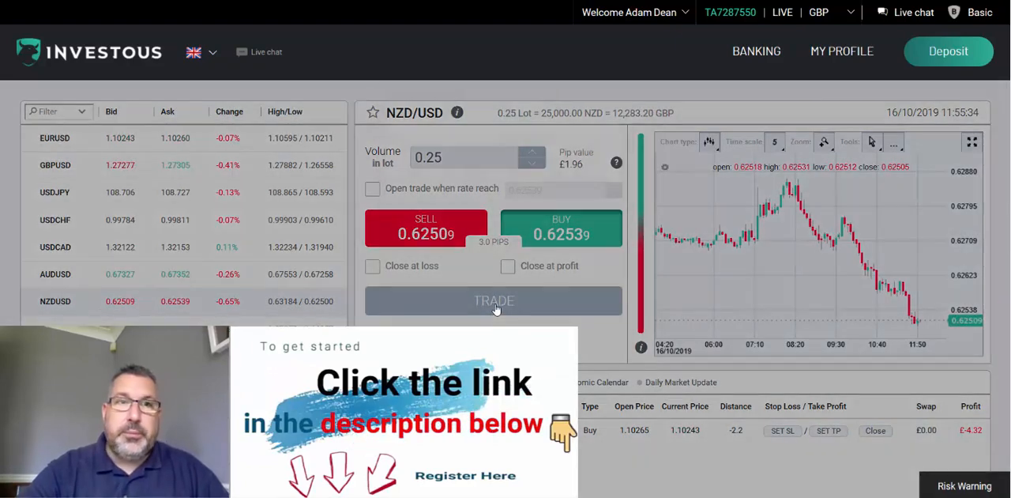
Buy 0.25 lots of NZD/USD at 0.62539 and dismiss the confirmation
click(493, 300)
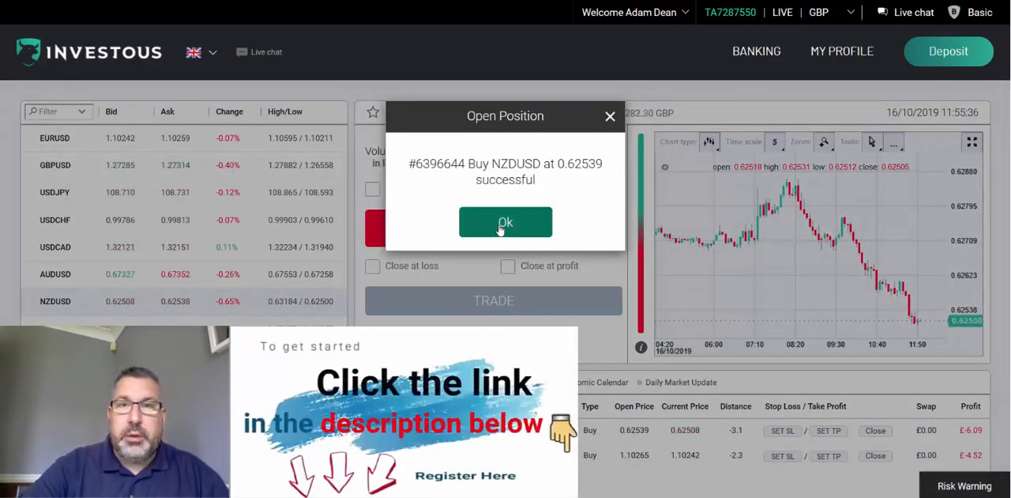
click(504, 221)
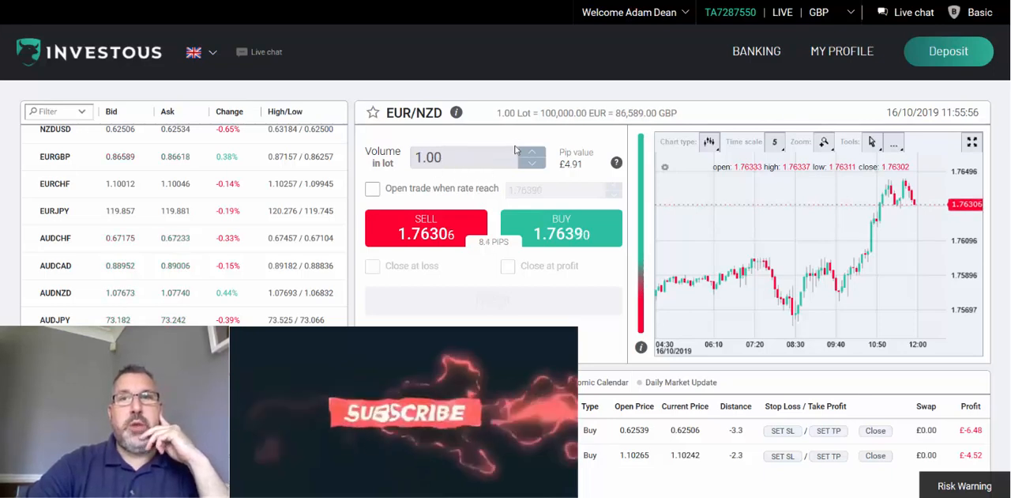
Nudge the trade volume up and back down, then reselect the NZDUSD instrument
click(532, 151)
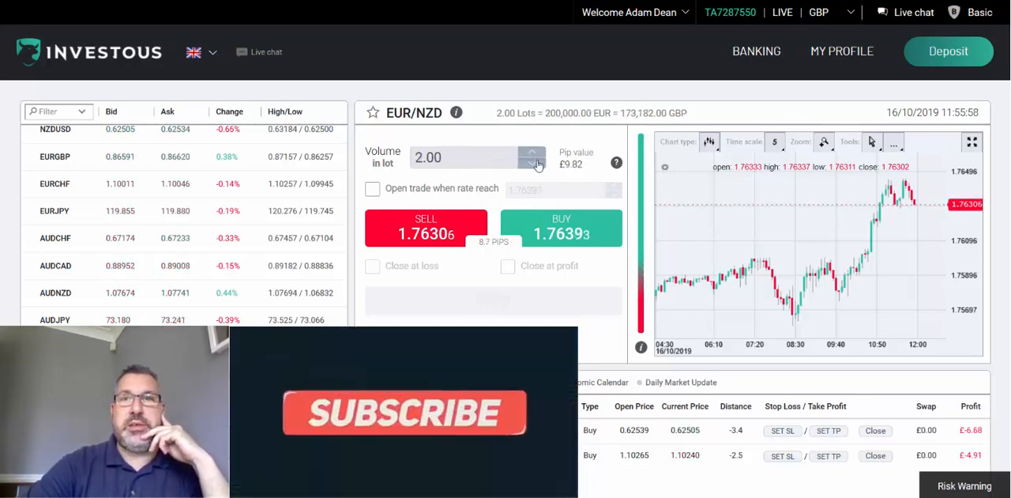
click(533, 162)
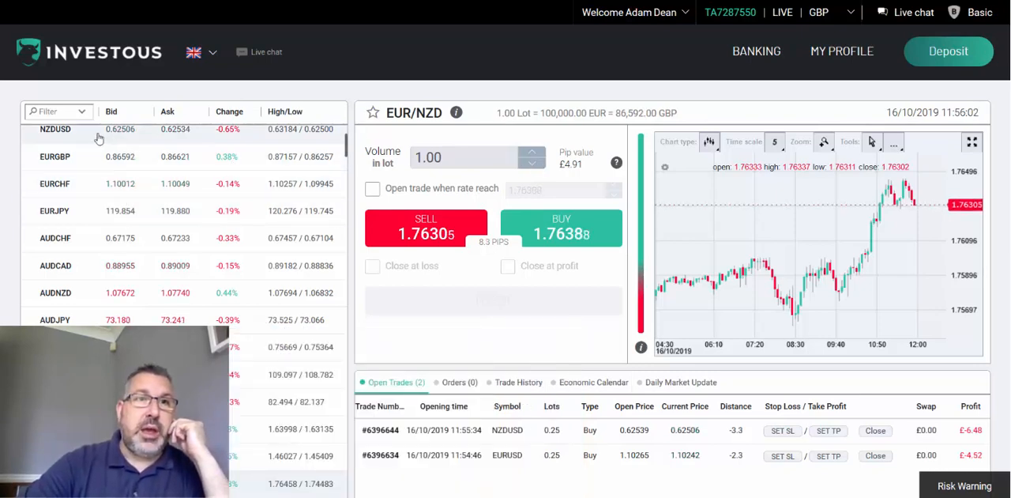
click(55, 129)
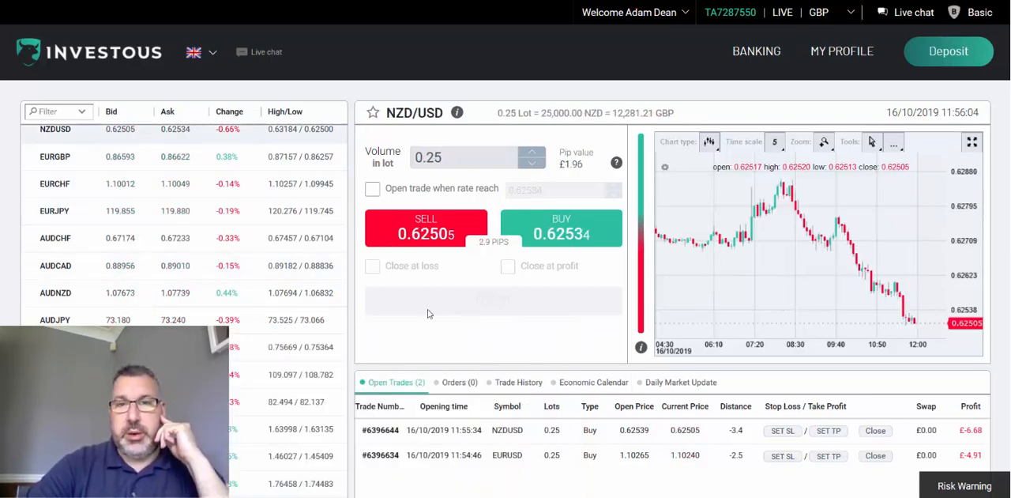